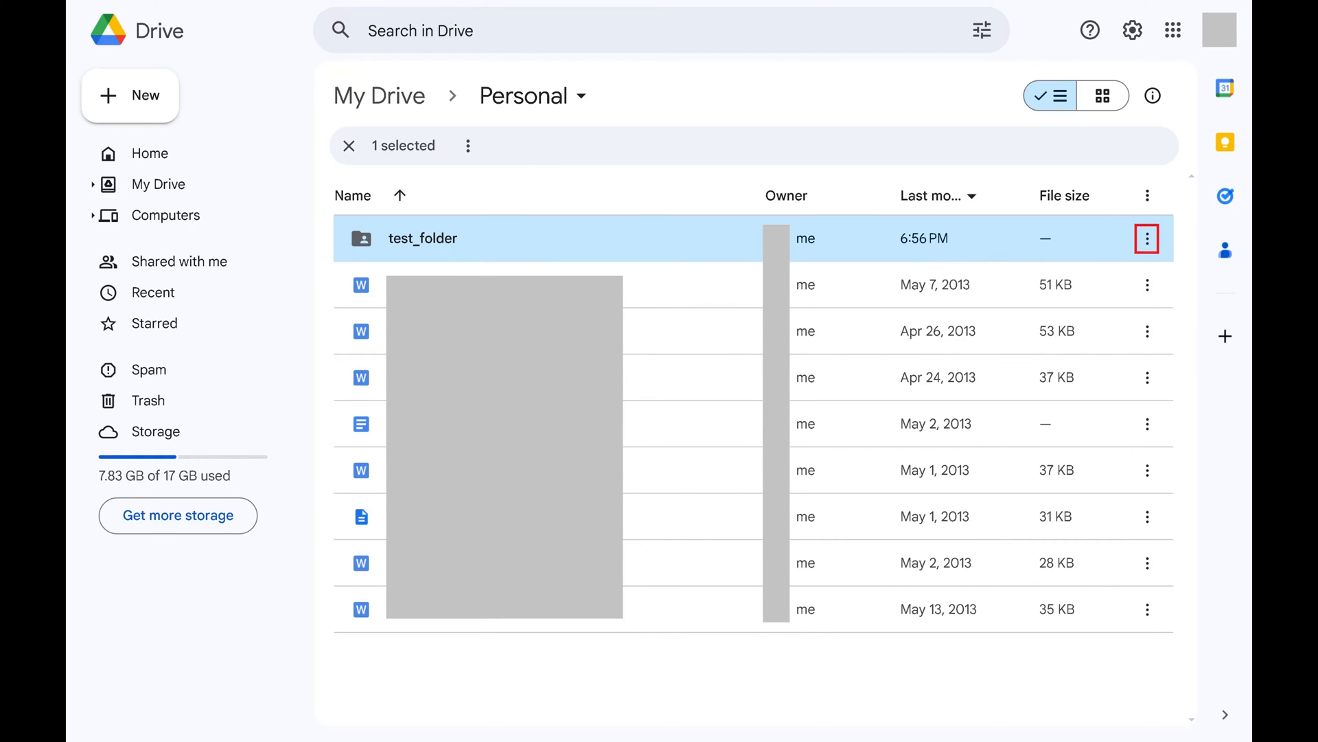
Step: Reach the sharing dialog for test_folder through its actions menu's Share submenu
click(1147, 238)
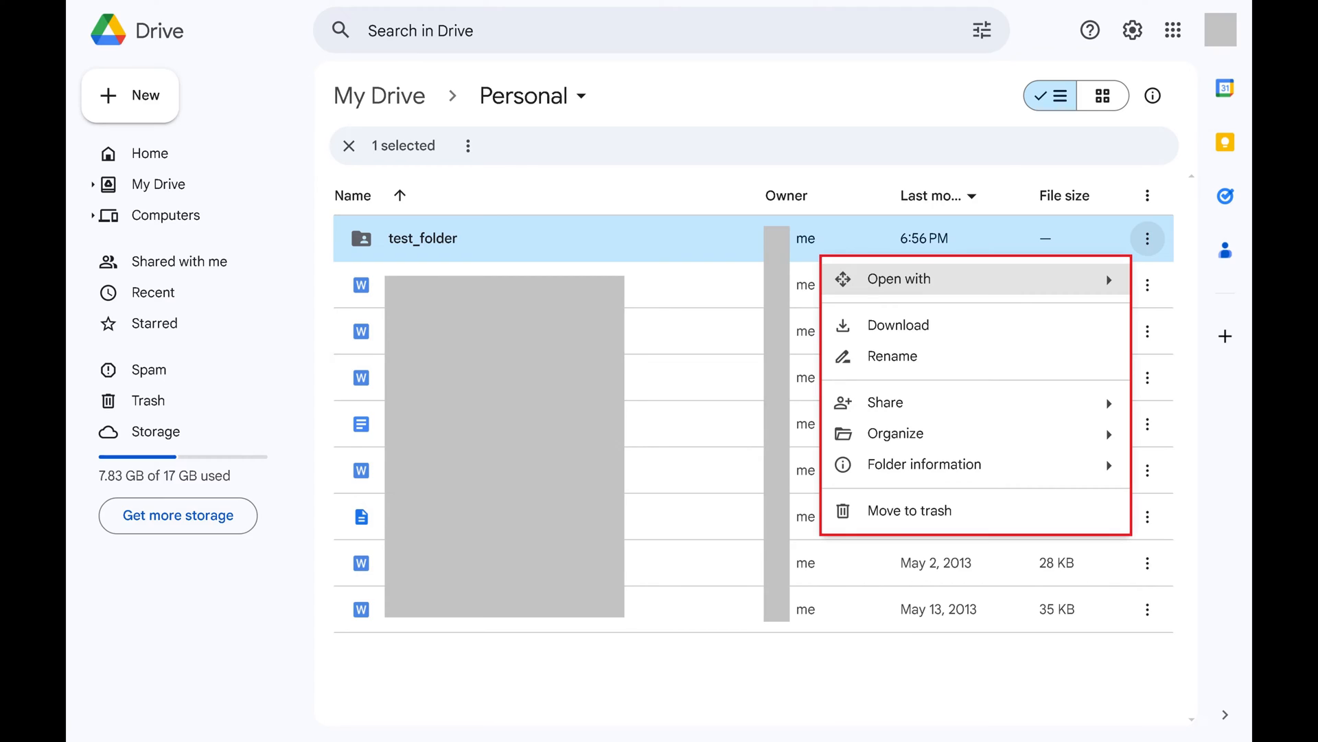
mouse_move(883, 402)
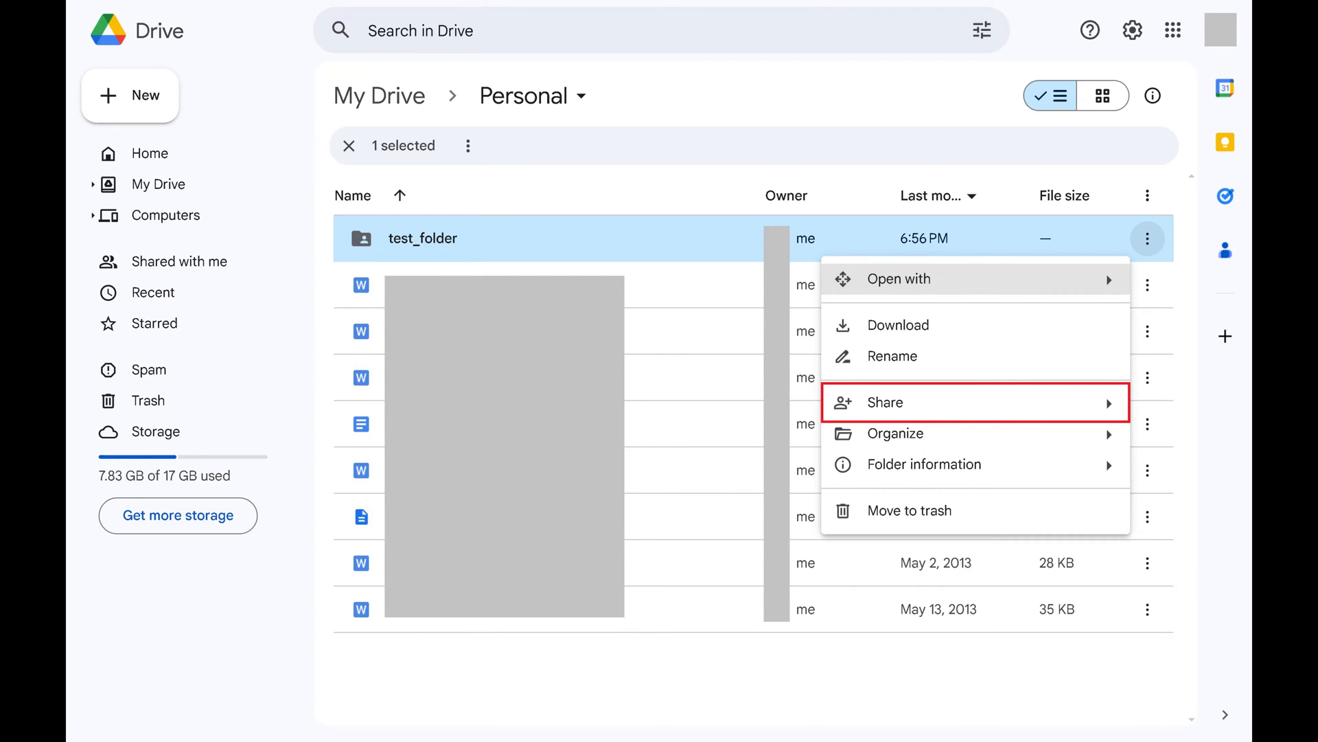
click(885, 403)
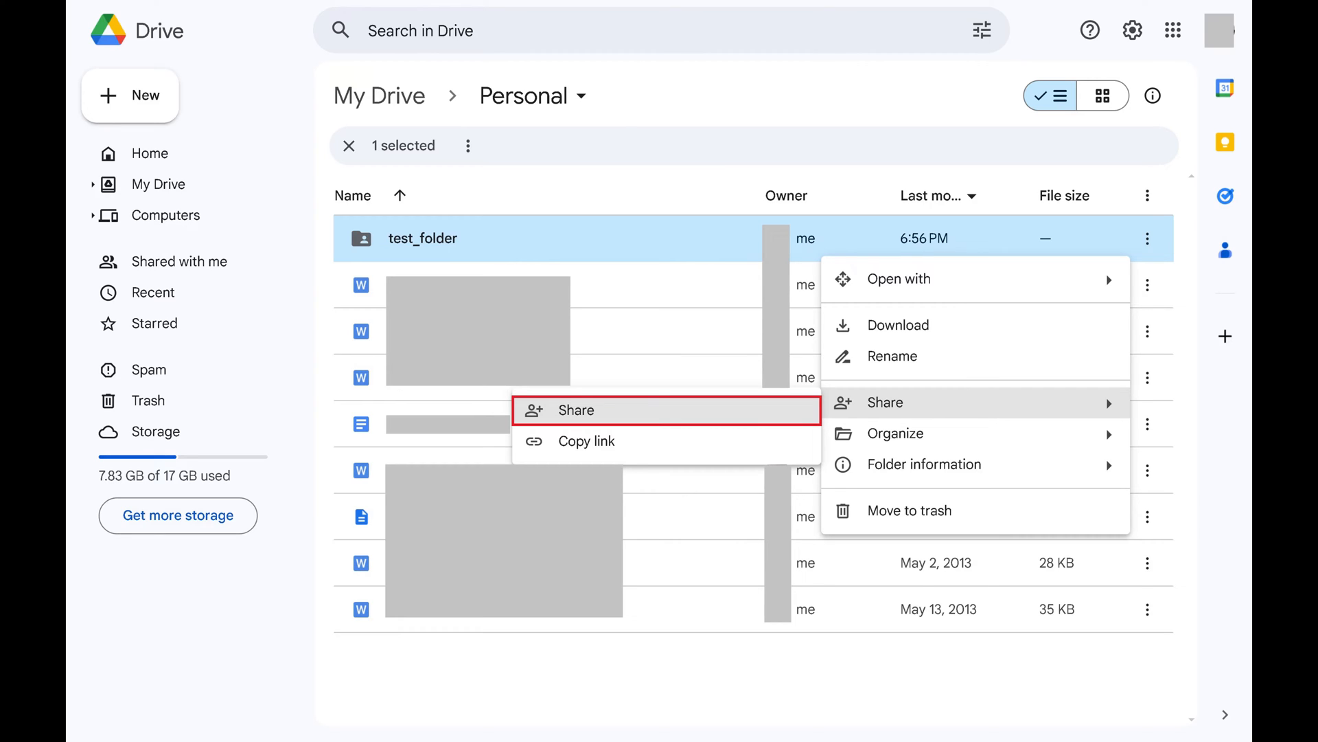
click(575, 411)
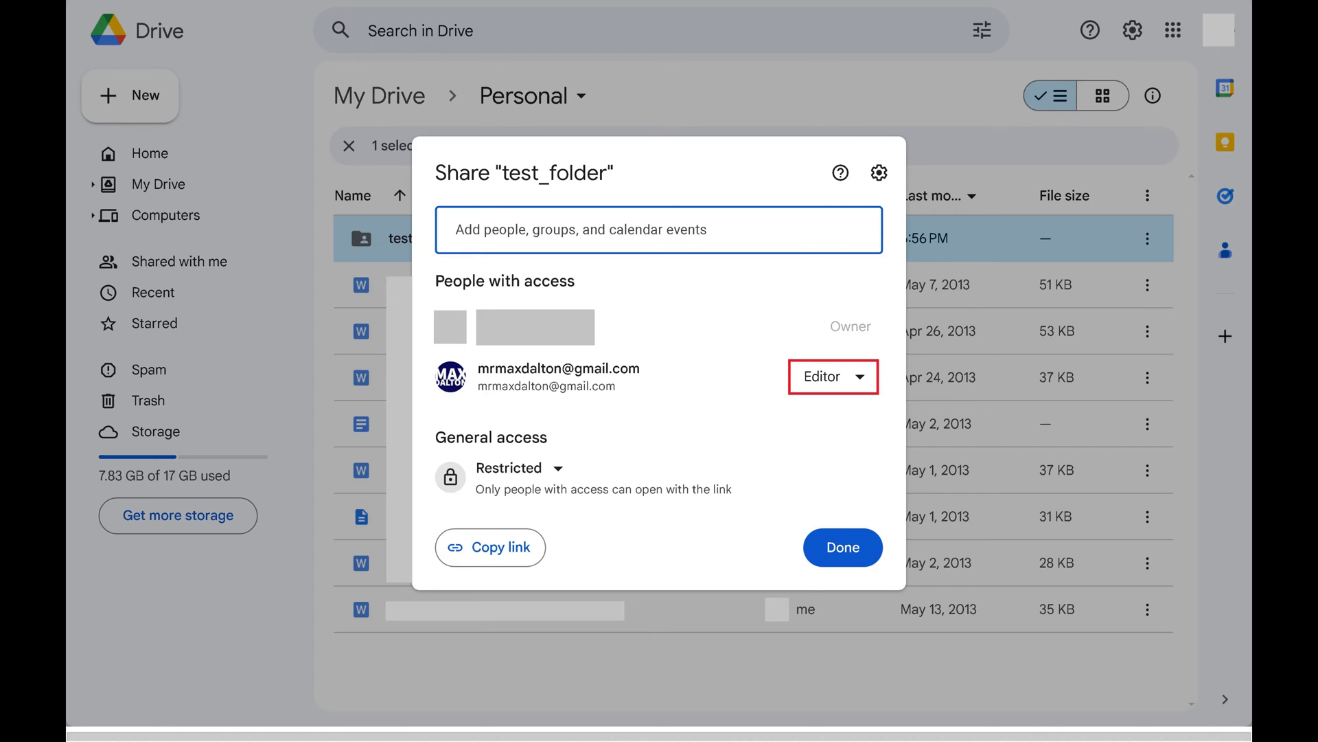
Step: Show the role choices for the collaborator currently listed as Editor
click(833, 376)
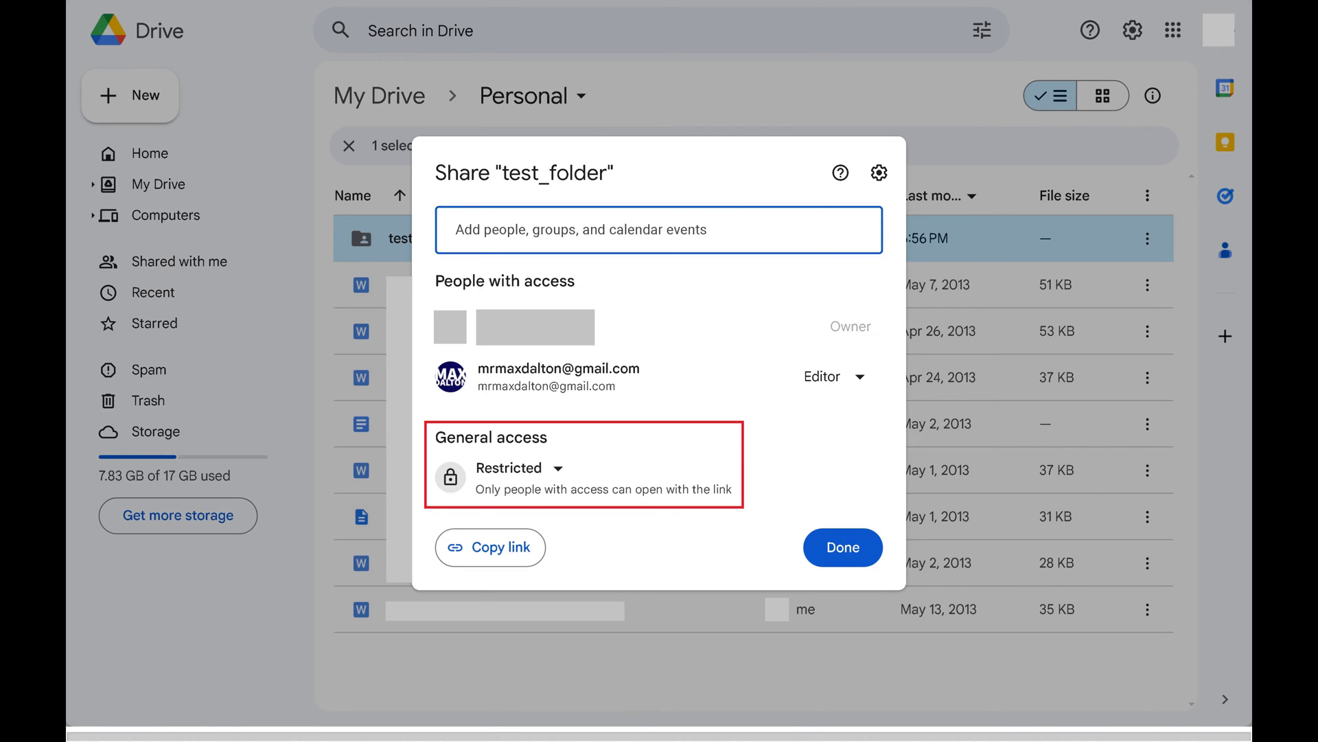
Step: Show the general access choices: Restricted (current) and Anyone with the link
click(518, 467)
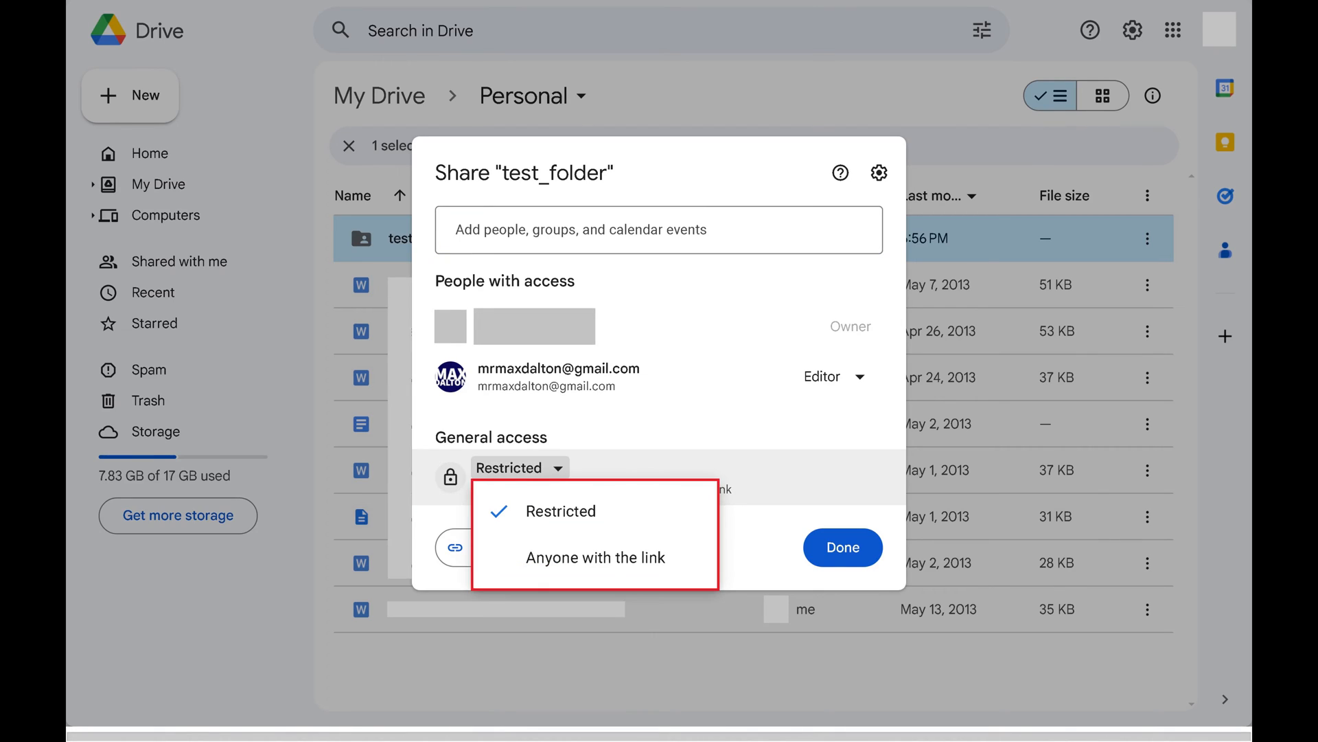